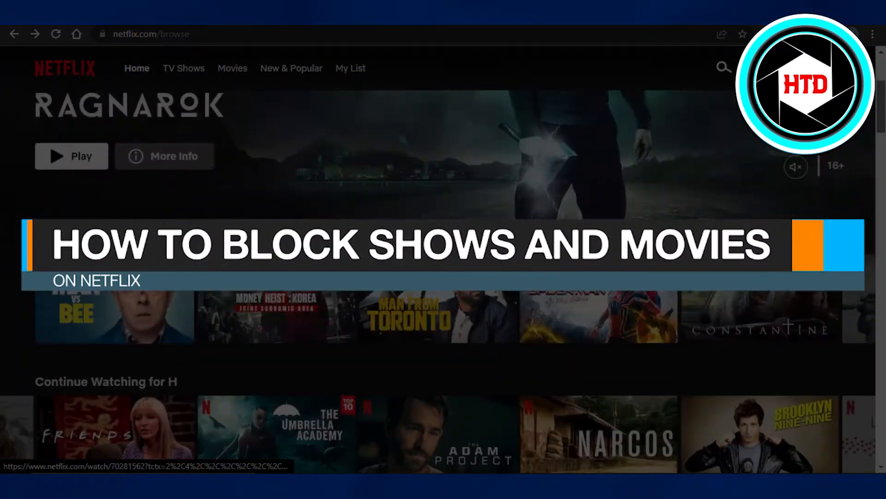
Reach Account > Profiles & Parental Controls from the profile menu and expand the Kids profile
scroll(down, 3)
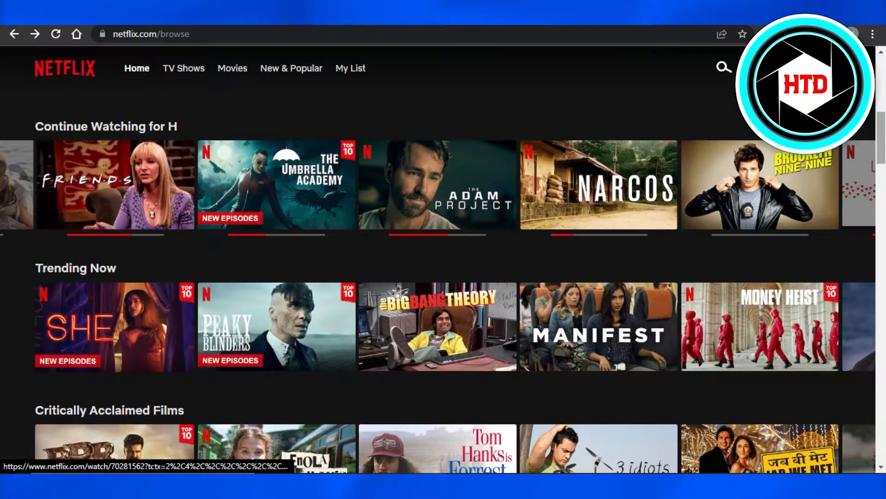
scroll(down, 3)
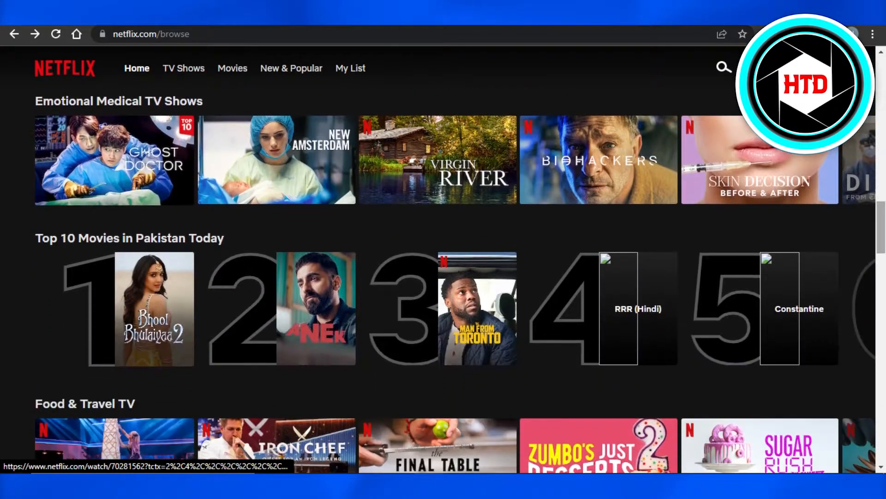
scroll(down, 3)
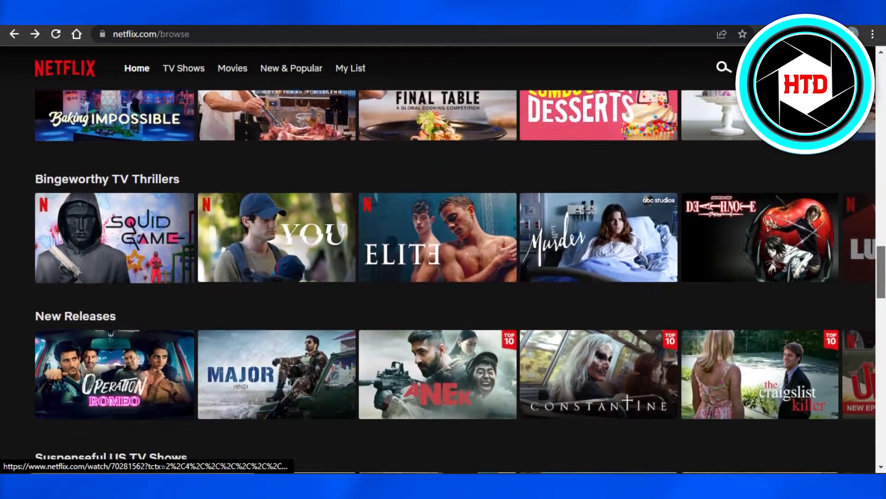
scroll(up, 3)
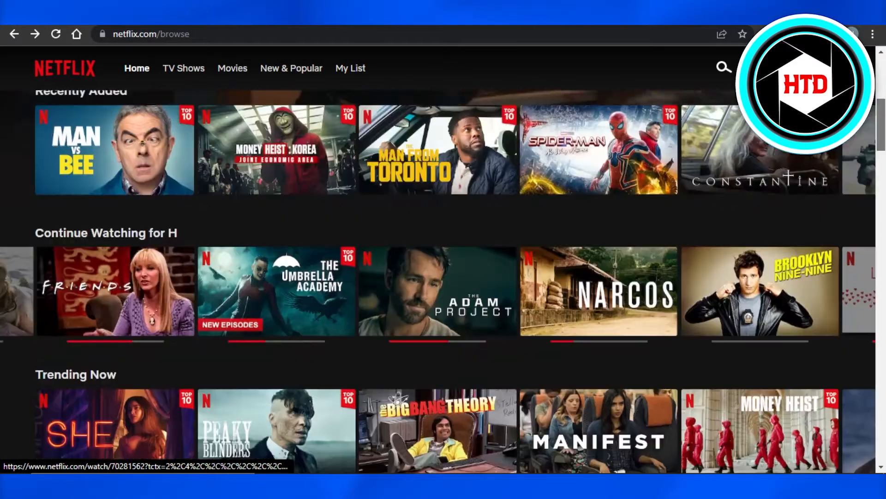
scroll(down, 3)
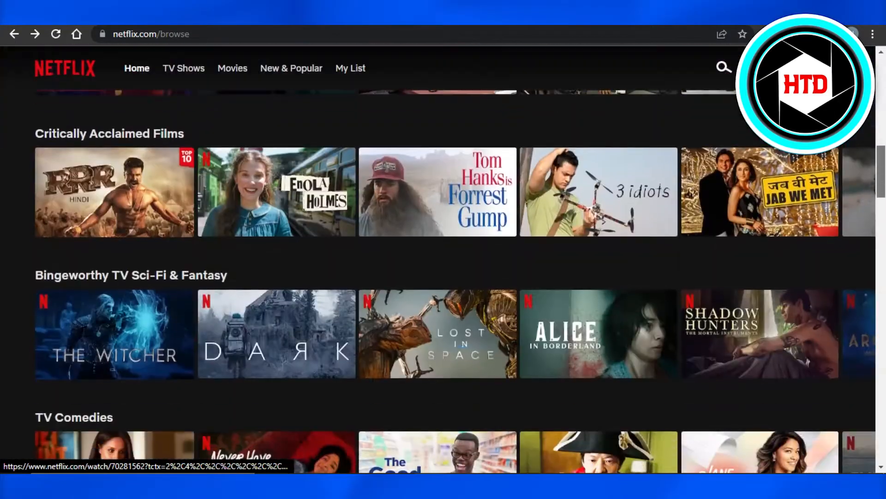
scroll(down, 3)
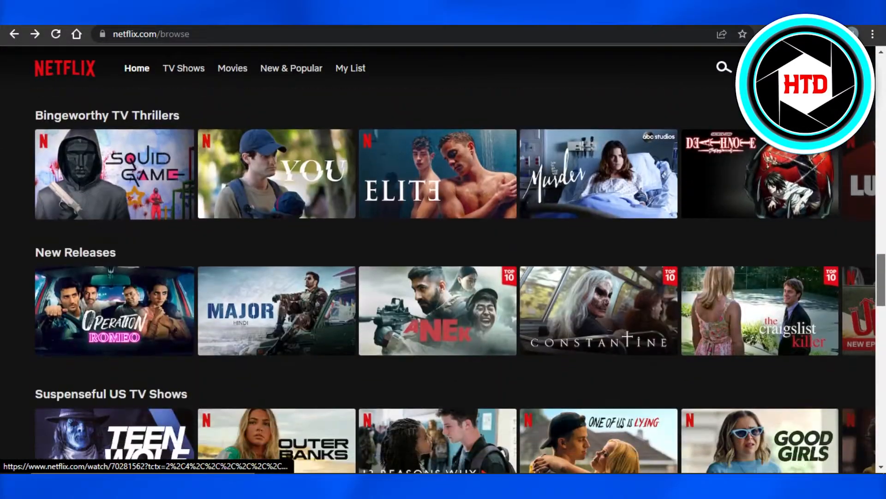
scroll(down, 3)
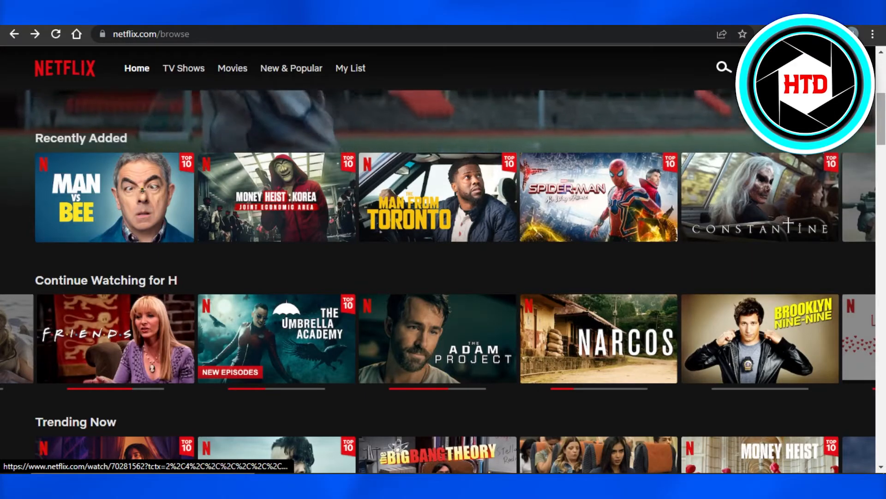
scroll(down, 3)
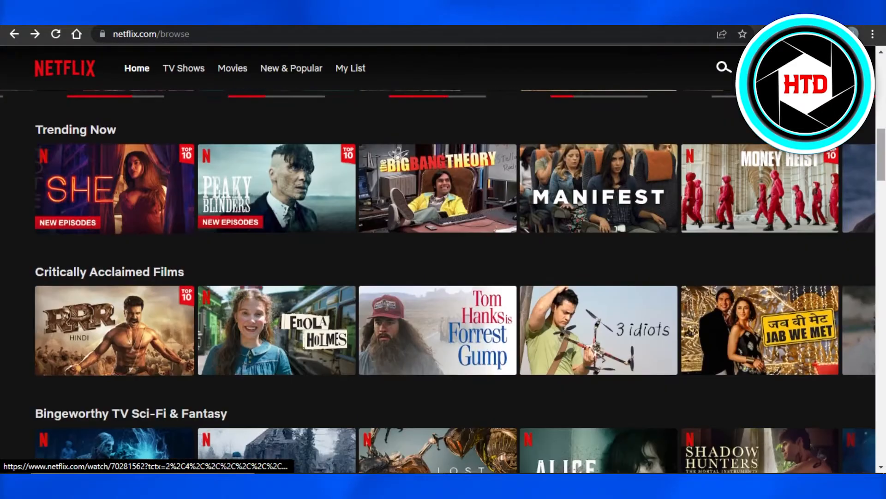
scroll(down, 3)
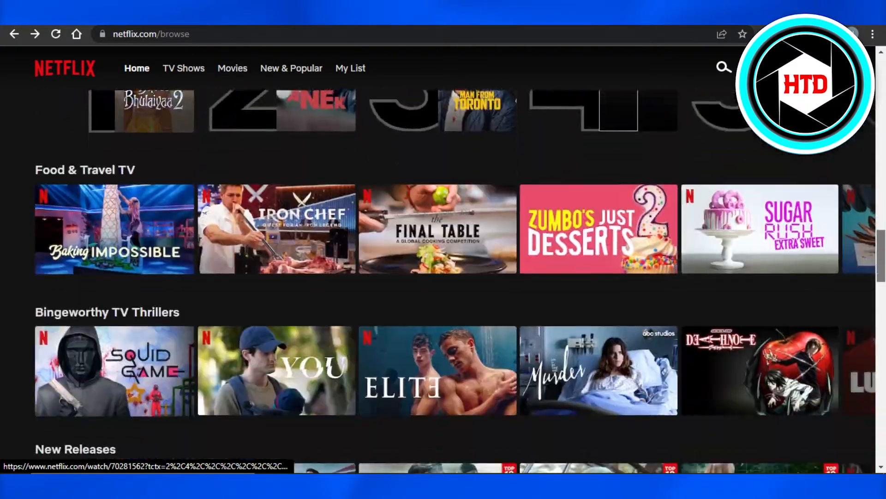
scroll(down, 3)
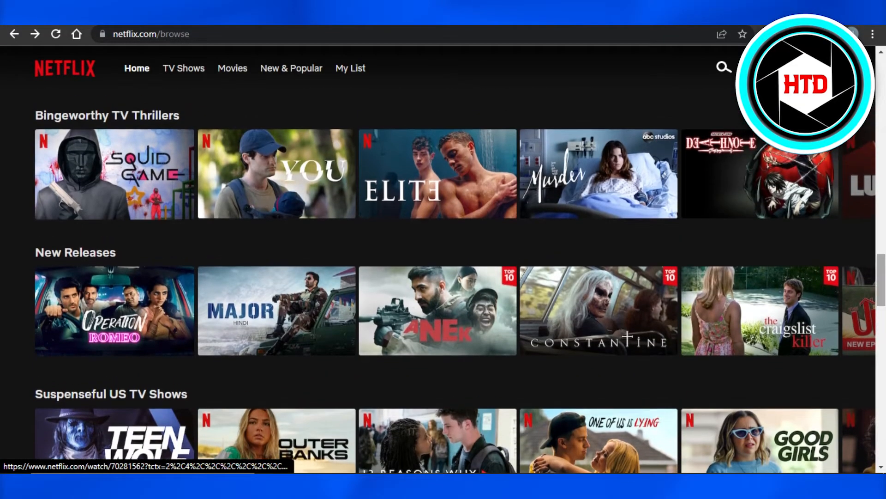
scroll(down, 3)
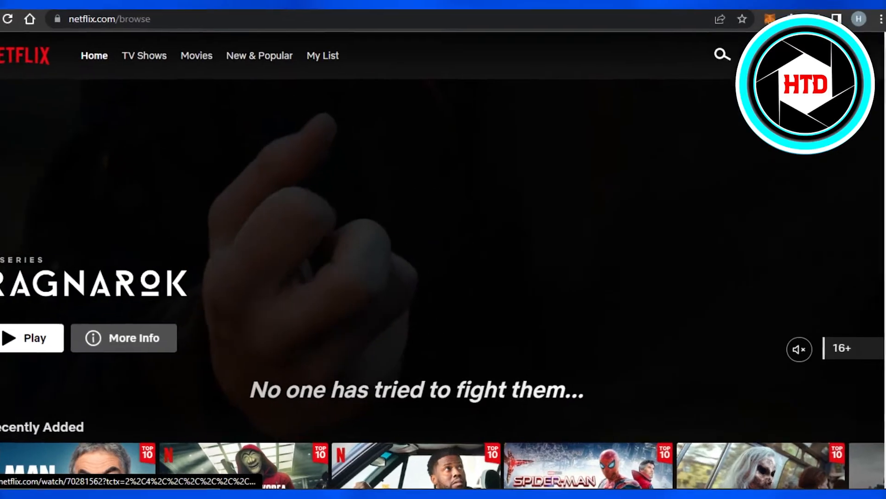
click(839, 19)
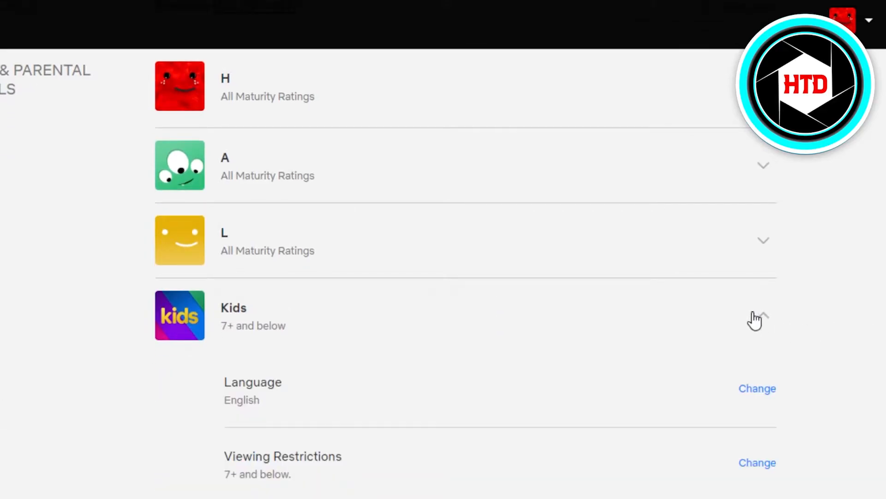
scroll(down, 3)
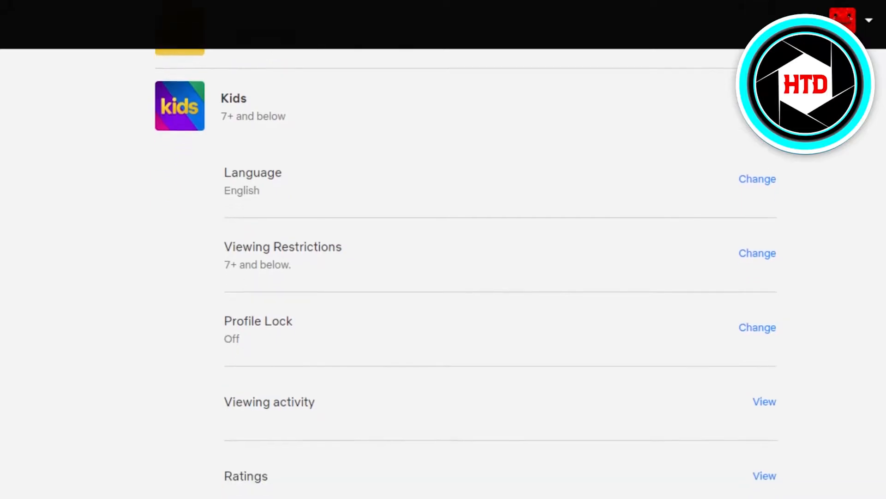
scroll(down, 3)
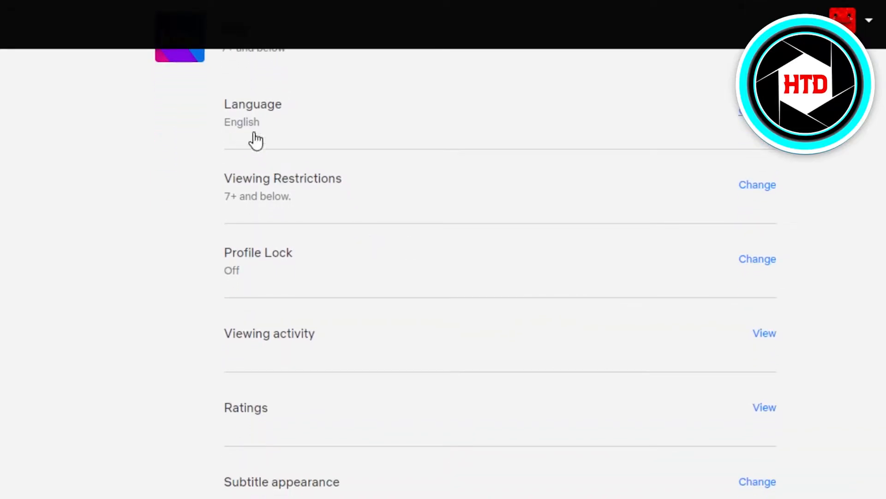
mouse_move(263, 402)
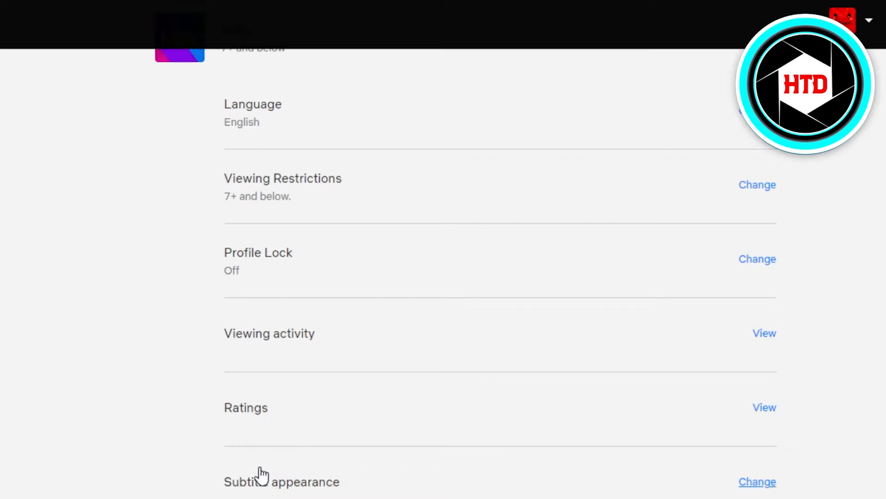
mouse_move(261, 194)
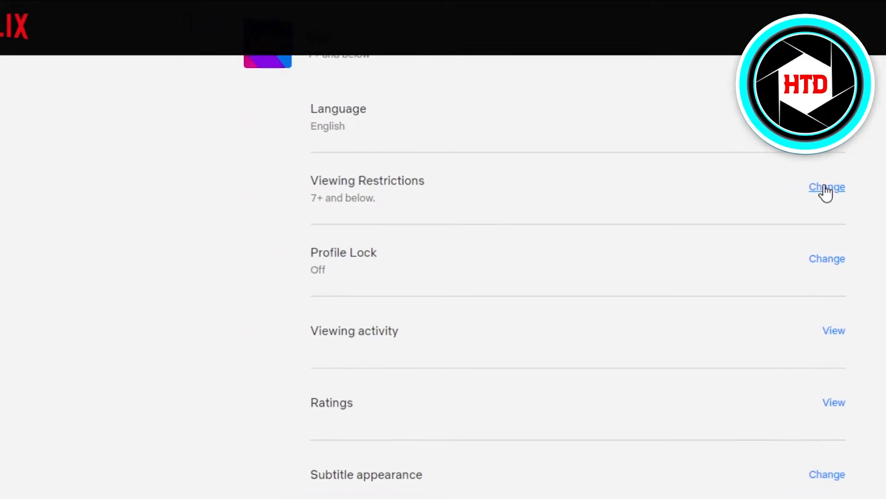
Enter the account password and continue into the Kids profile's Viewing Restrictions page
click(826, 187)
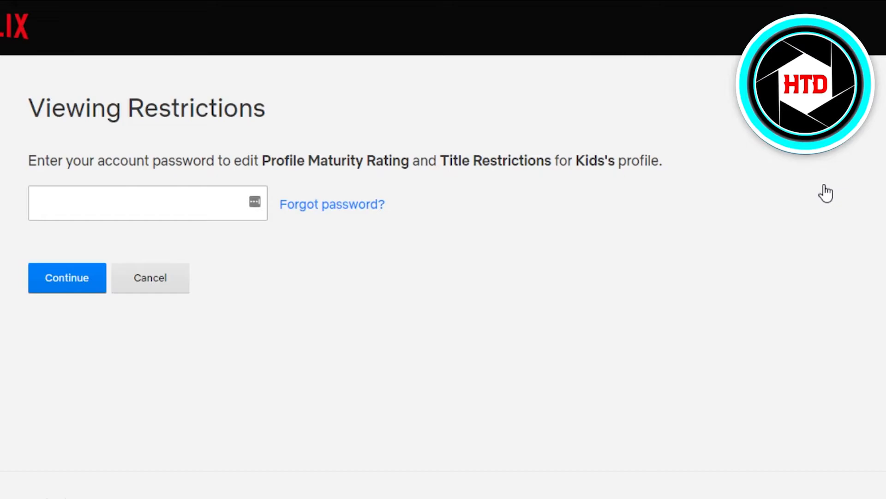
mouse_move(188, 180)
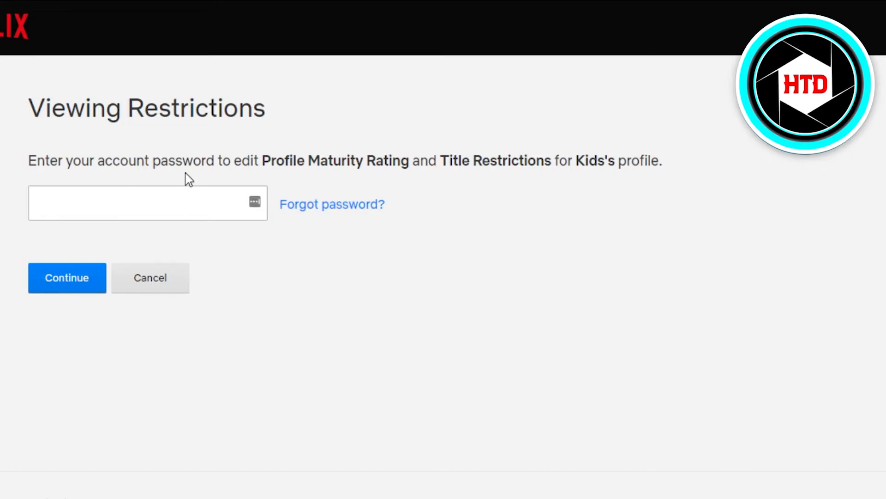
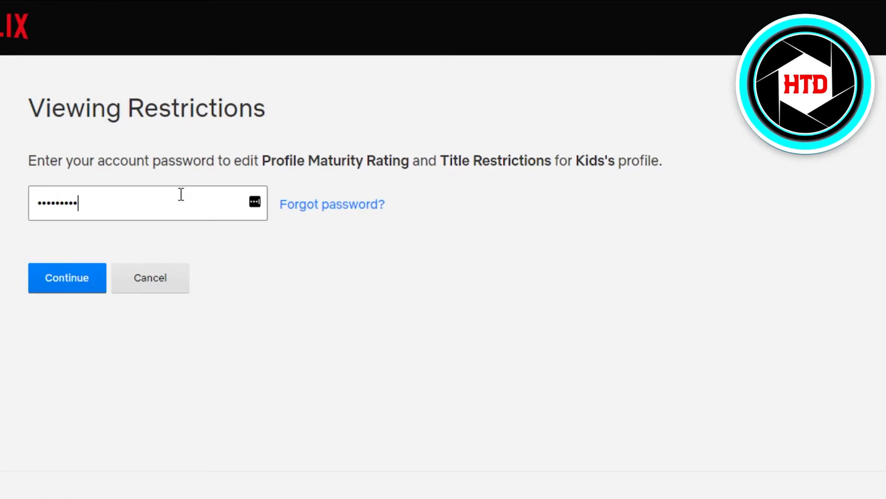
click(67, 278)
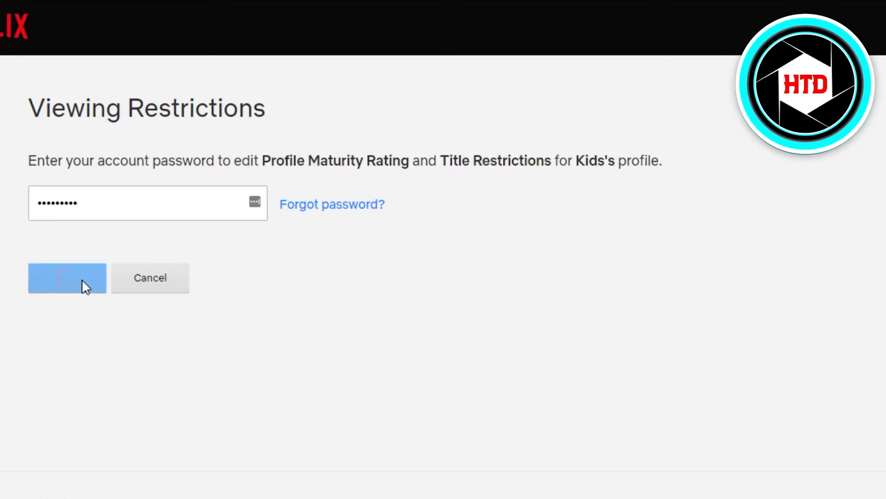
click(66, 278)
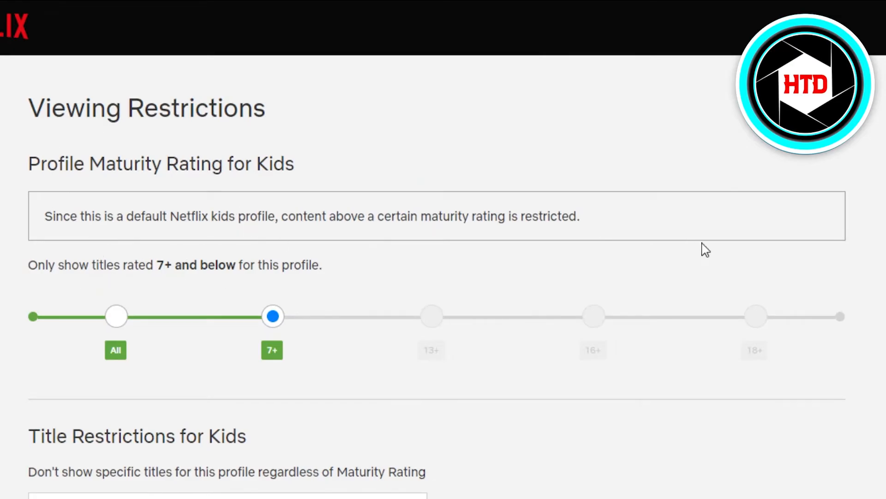
Dismiss the LastPass save prompt and search 'Narcos' in the title restrictions field
scroll(down, 3)
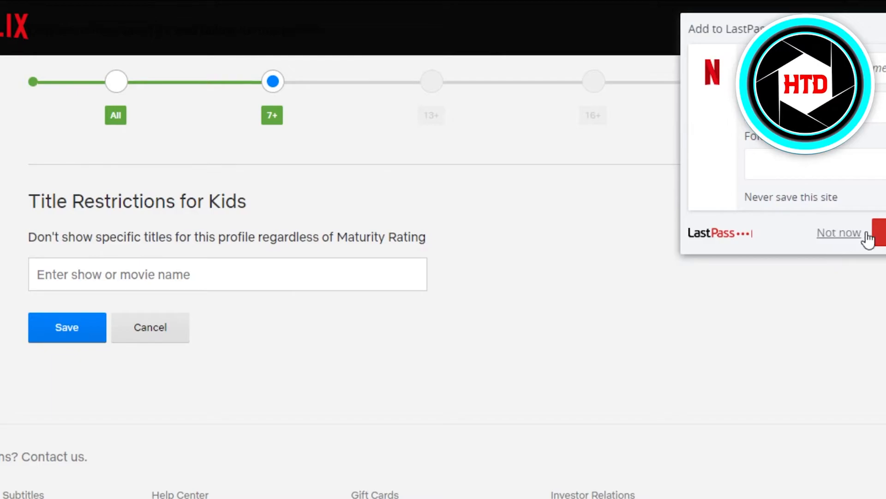
click(839, 233)
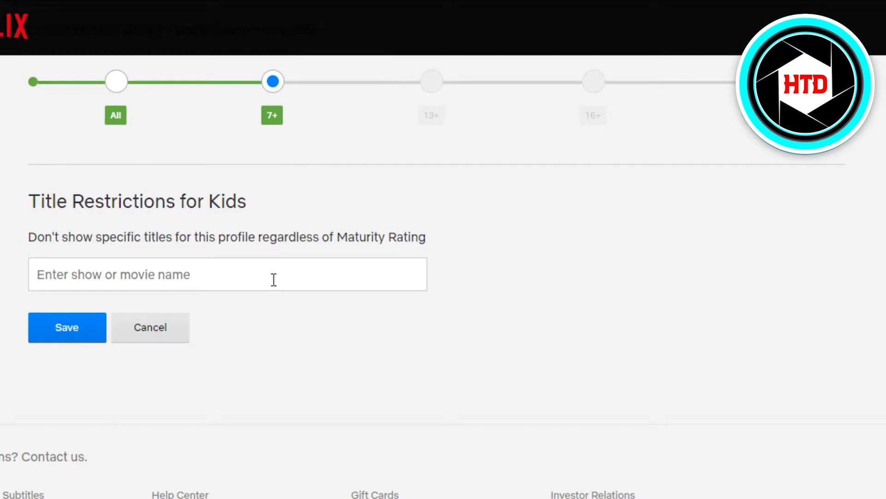
text(N)
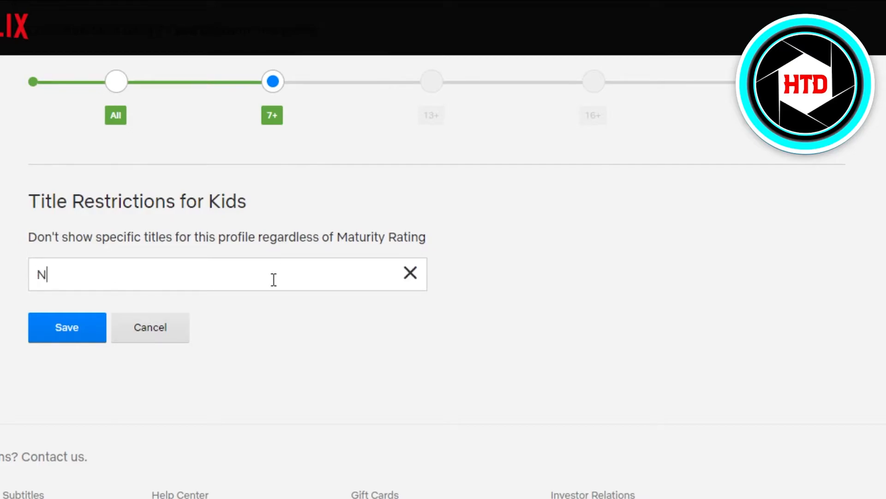
text(arcos)
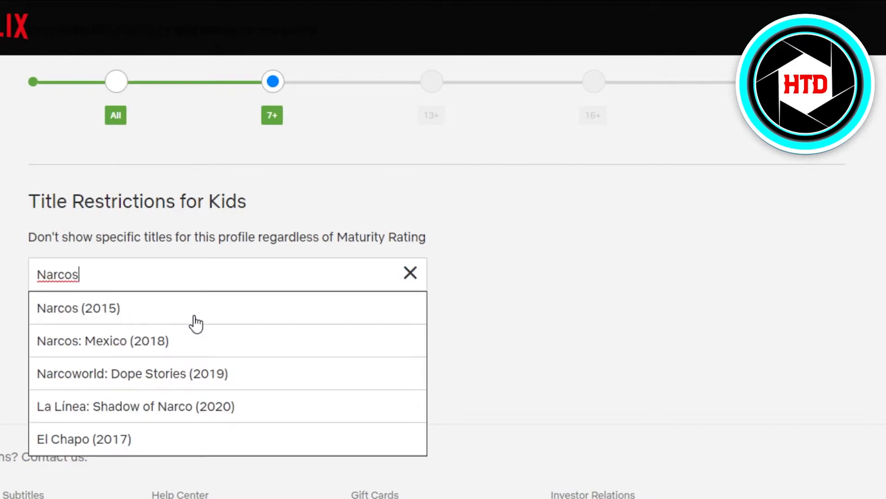
mouse_move(103, 304)
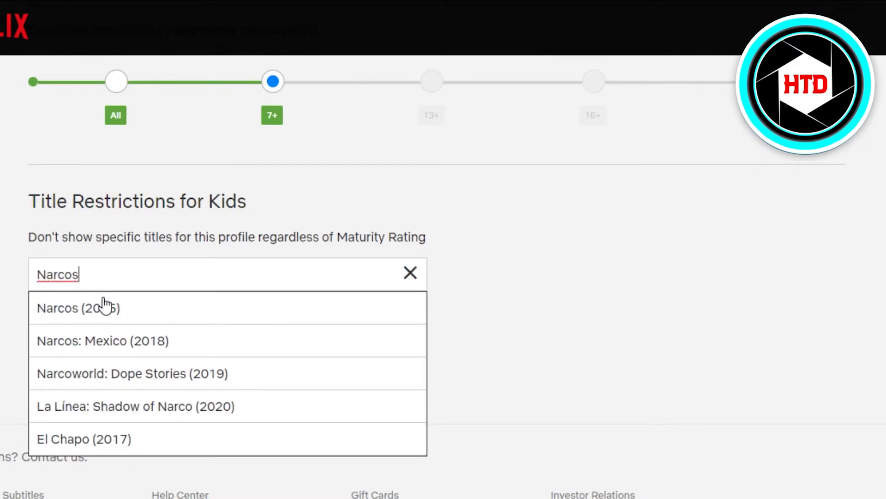
Add Narcos (2015) and Sex Education to the Kids profile's restricted titles
click(78, 307)
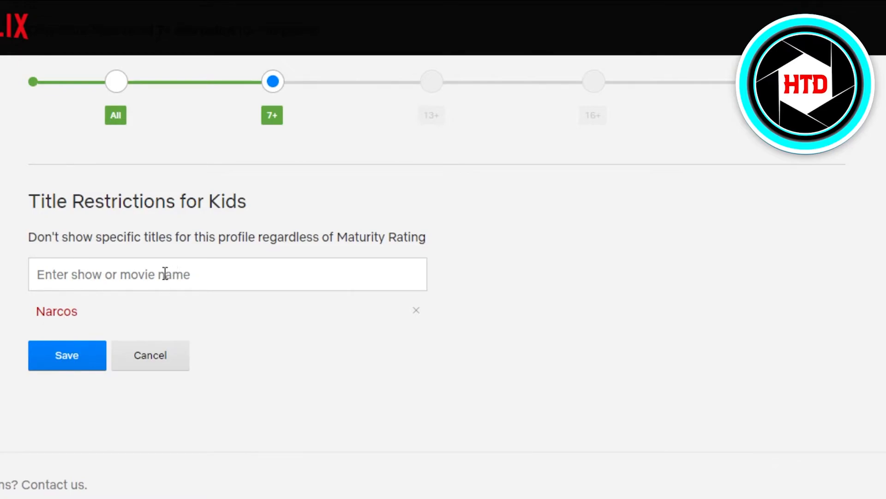
mouse_move(52, 352)
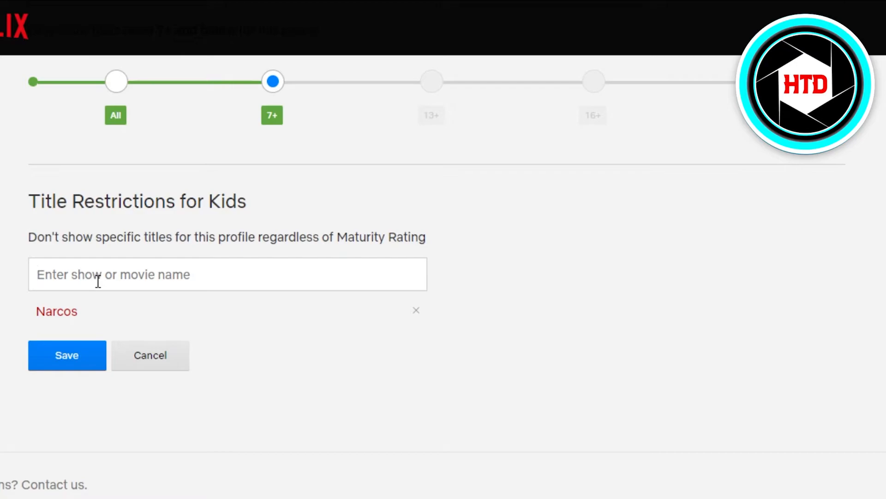
text(Sex)
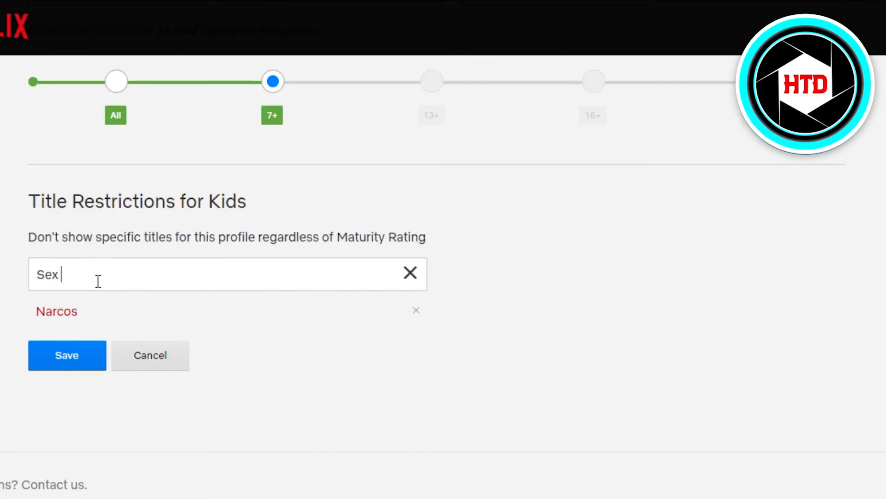
click(77, 311)
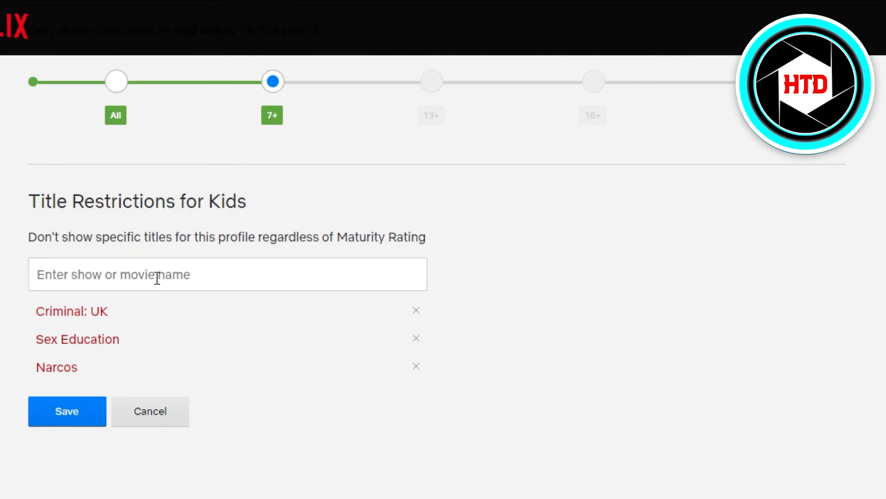
mouse_move(147, 400)
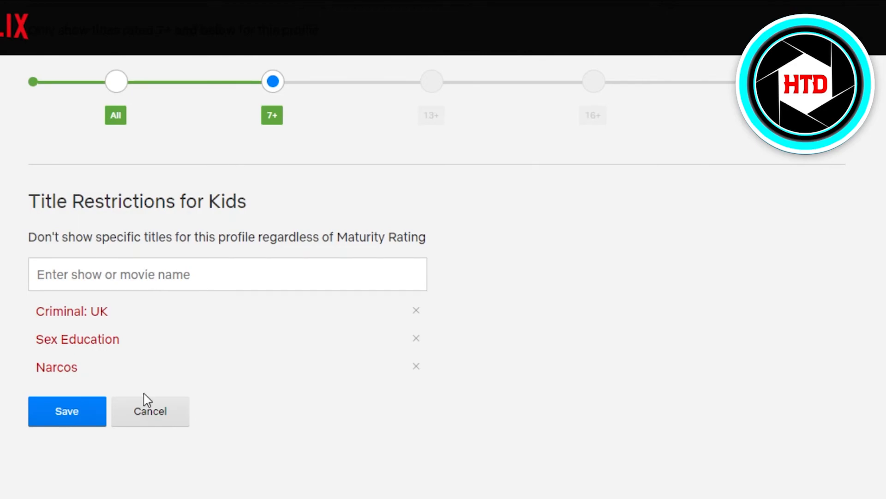
mouse_move(66, 411)
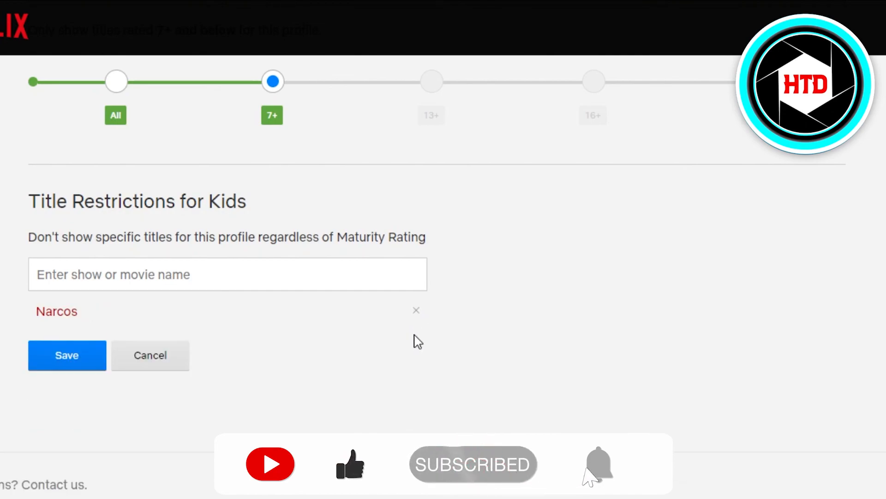
Remove the unwanted restricted title and save, returning to the Netflix home page
click(417, 310)
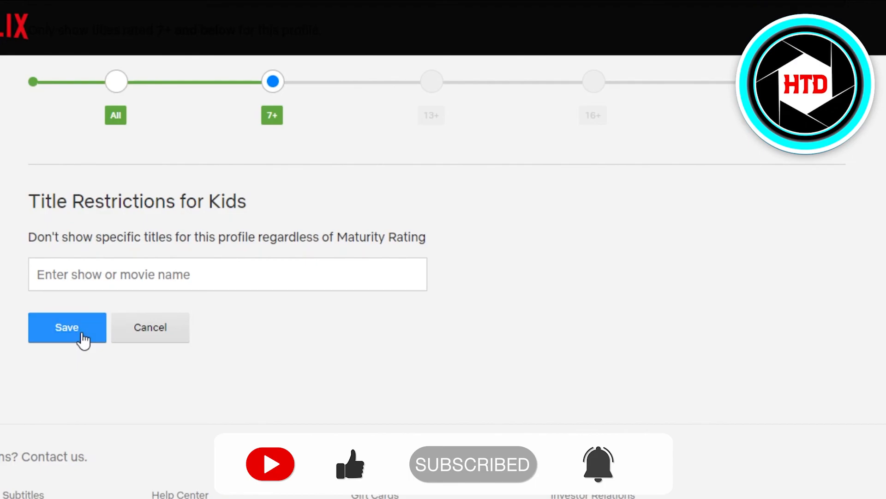
click(67, 327)
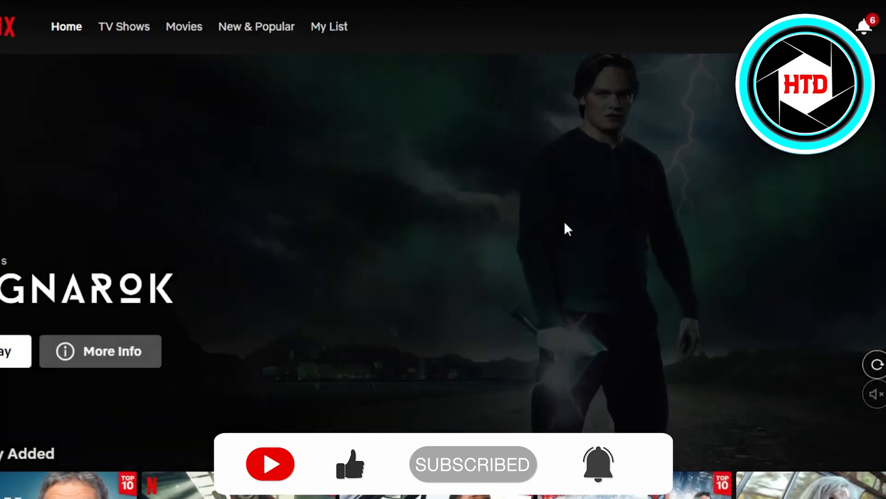